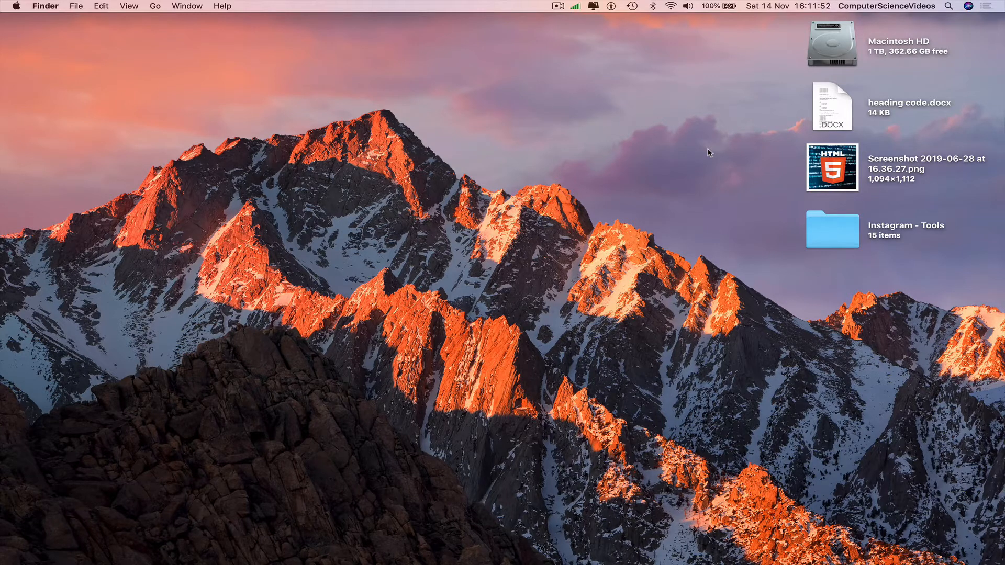
mouse_move(405, 546)
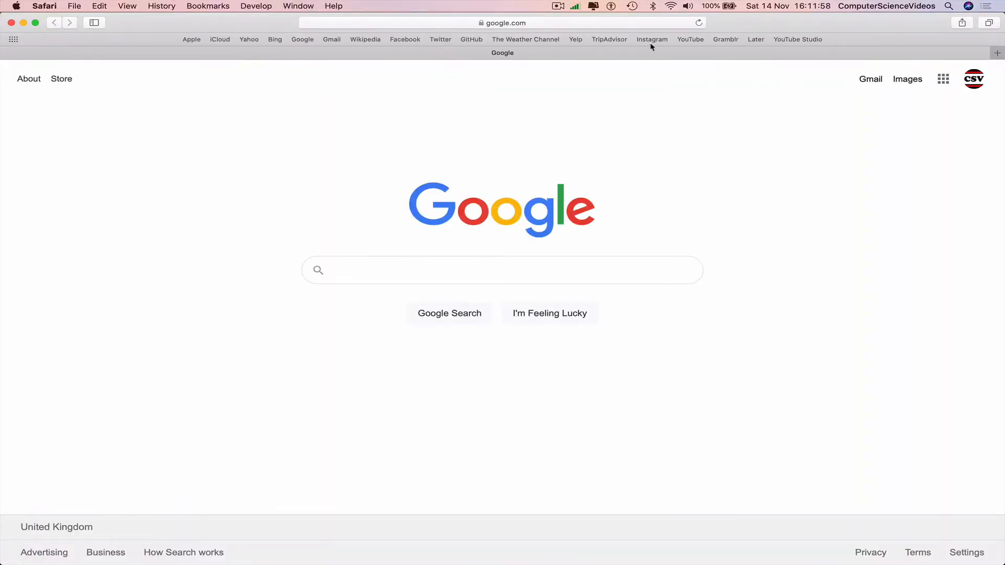
Open Instagram from the favourites bar and scroll down the computer.science.videos posts grid
click(651, 39)
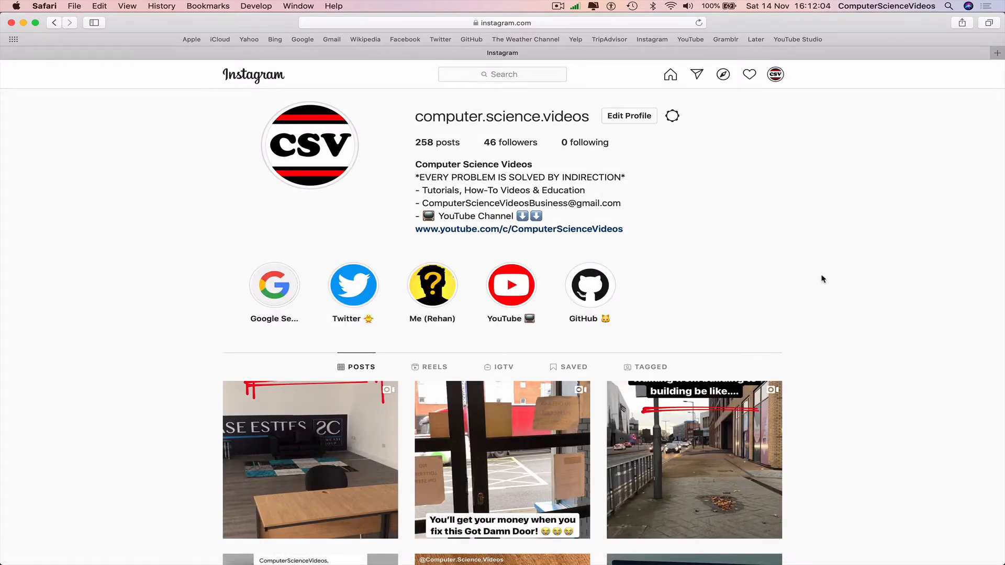
scroll(down, 3)
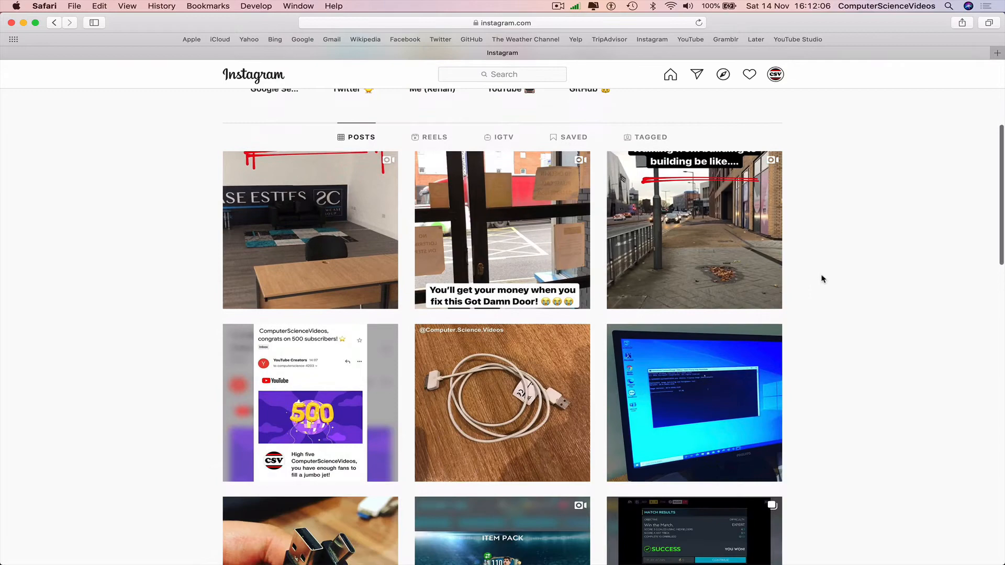
scroll(down, 3)
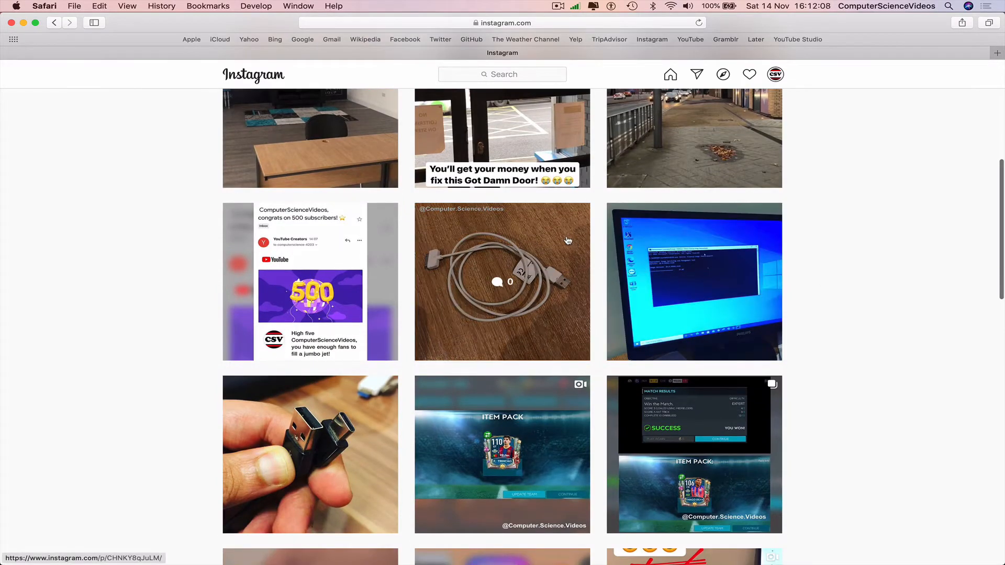
Open the white charging cable on wooden table photo post
click(502, 281)
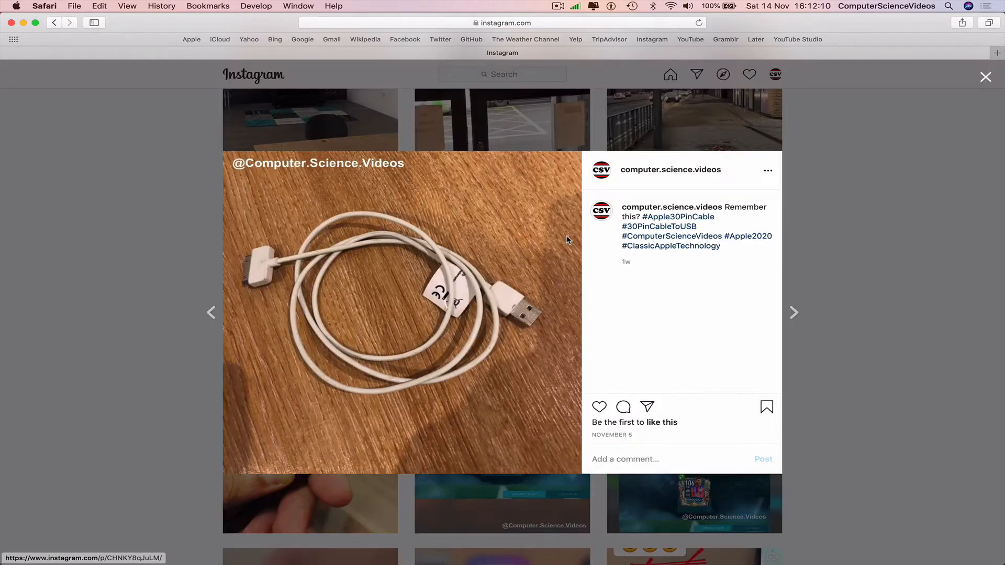
mouse_move(168, 144)
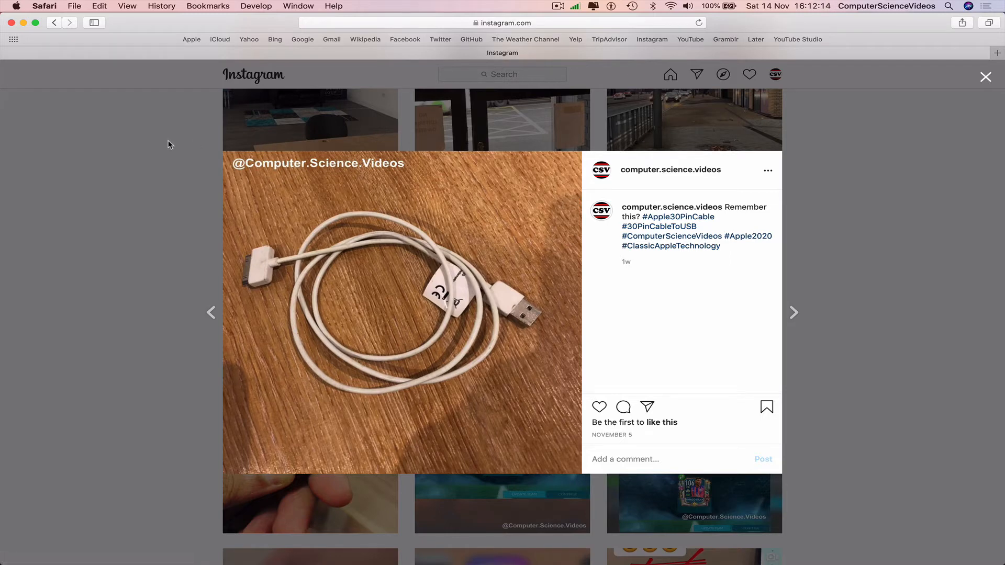
mouse_move(167, 142)
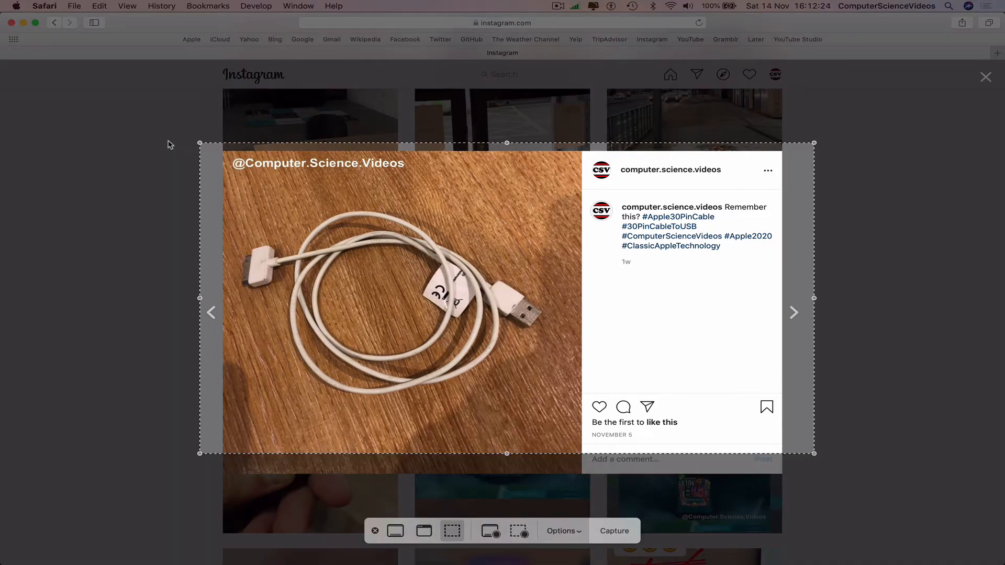
mouse_move(506, 455)
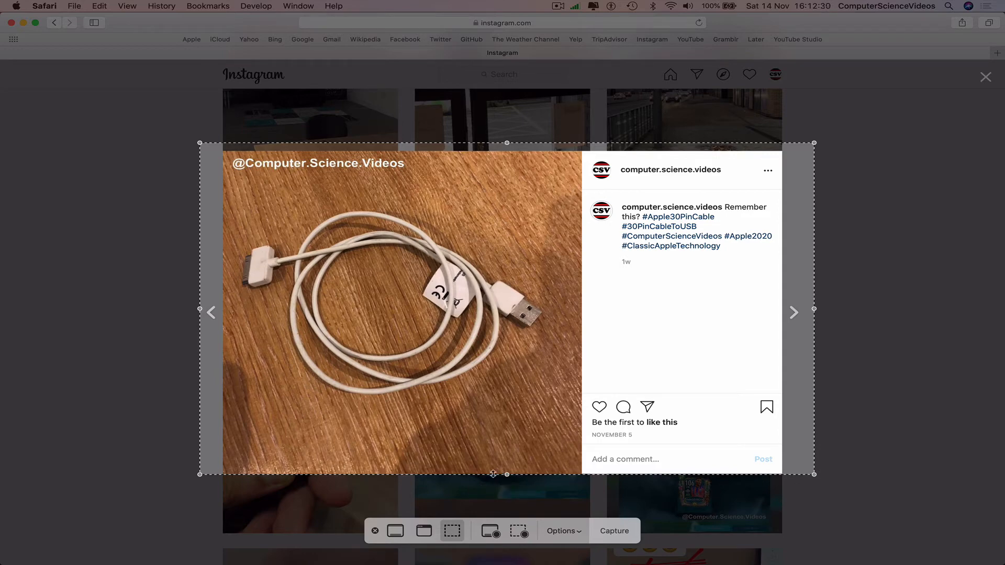
Narrow the screenshot selection's left and right edges to fit the cable photo
drag(200, 312, 221, 312)
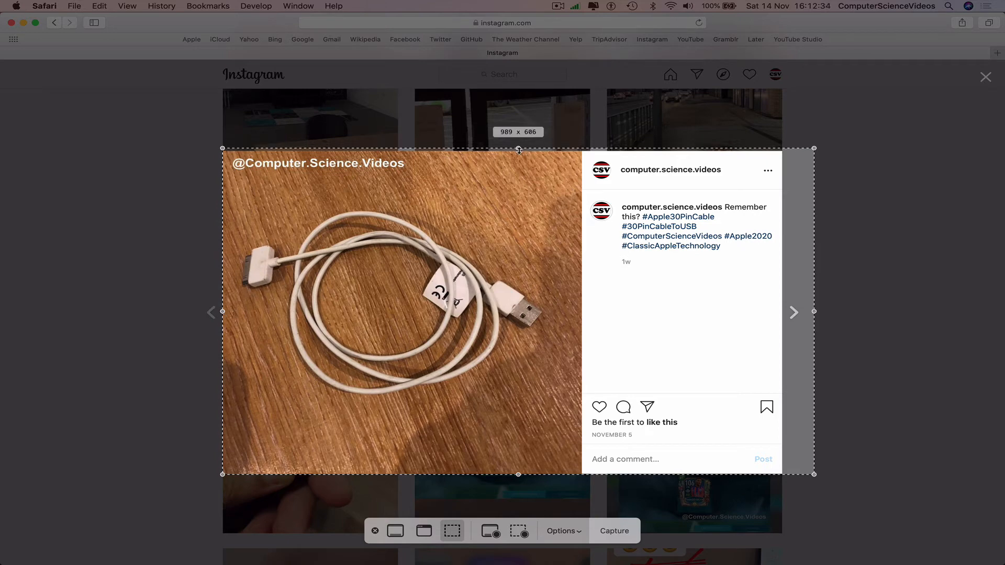
drag(814, 312, 799, 312)
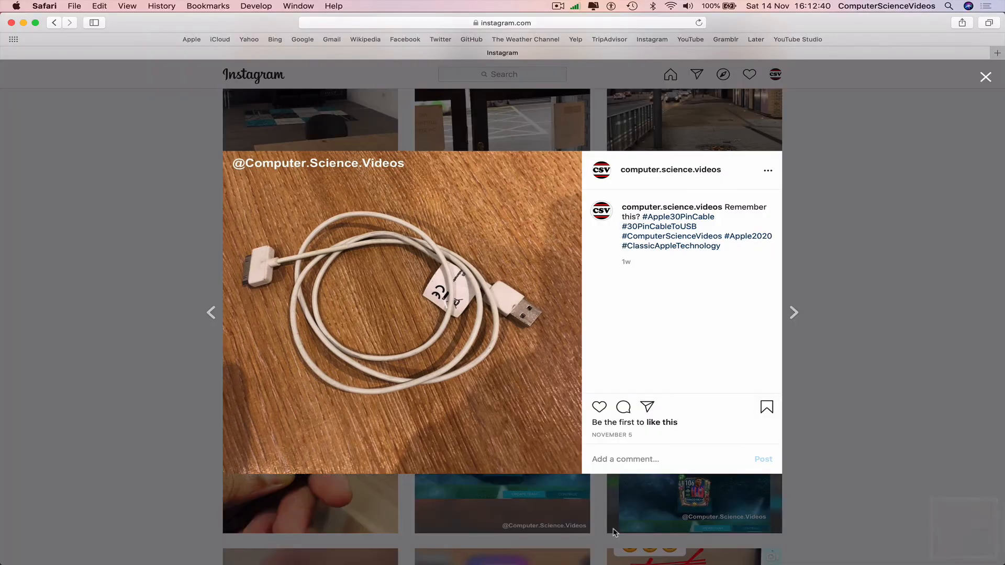
mouse_move(906, 338)
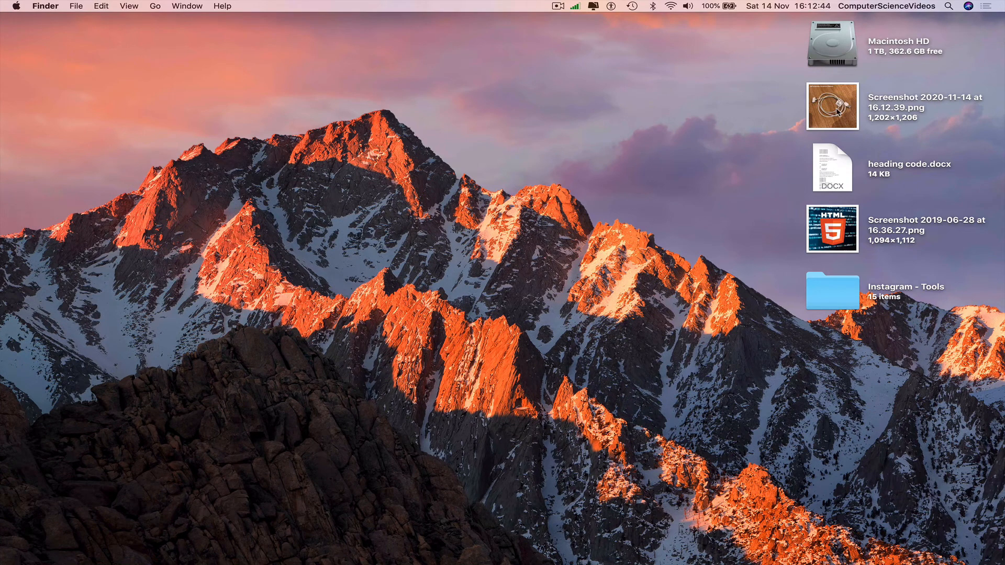
View Screenshot 2020-11-14 at 16.12.39.png in Preview, then quit Preview
double_click(831, 106)
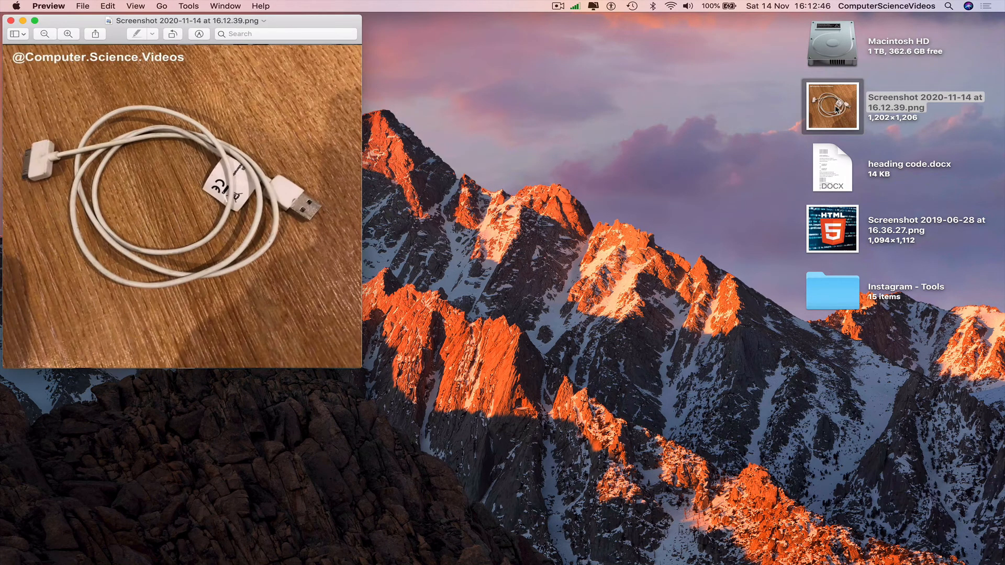
mouse_move(361, 367)
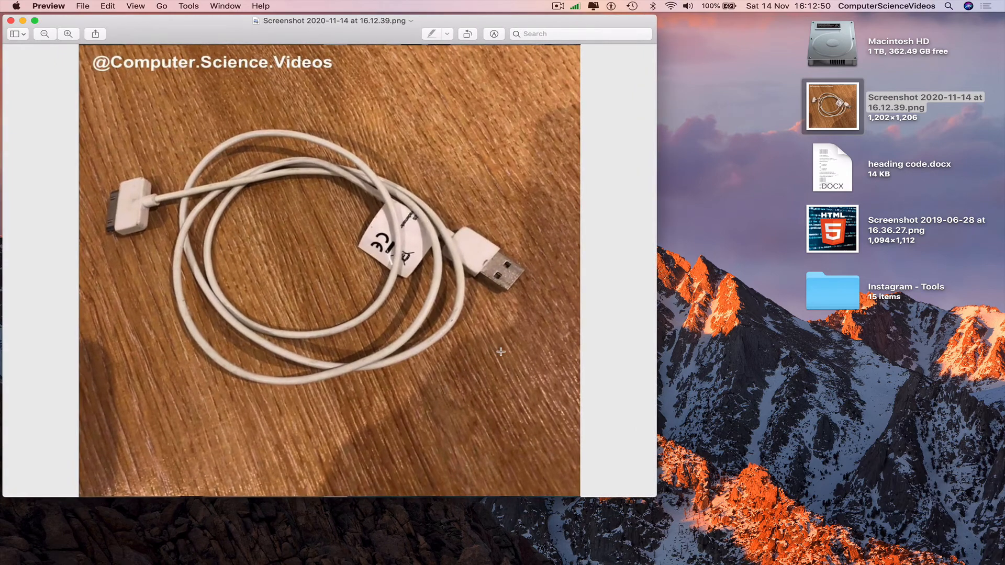
click(49, 6)
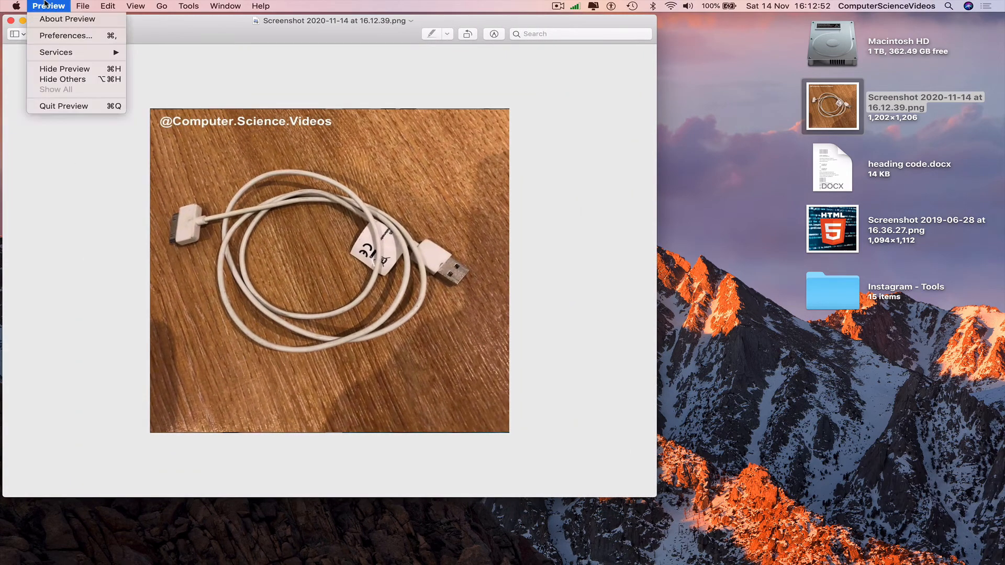
click(63, 105)
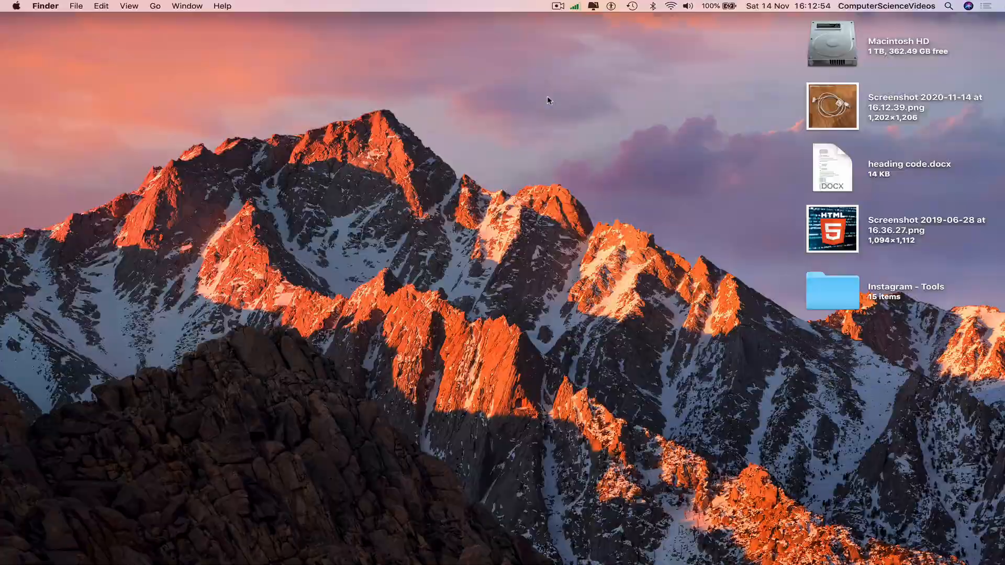